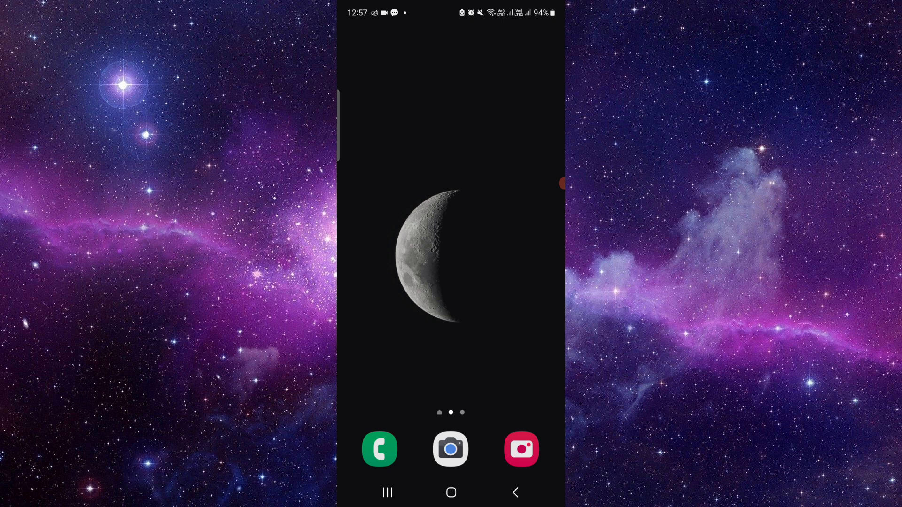
Launch Google Pay from app search and scroll down to the full People contact grid
{"action": "scroll", "scroll_direction": "up", "scroll_amount": 3}
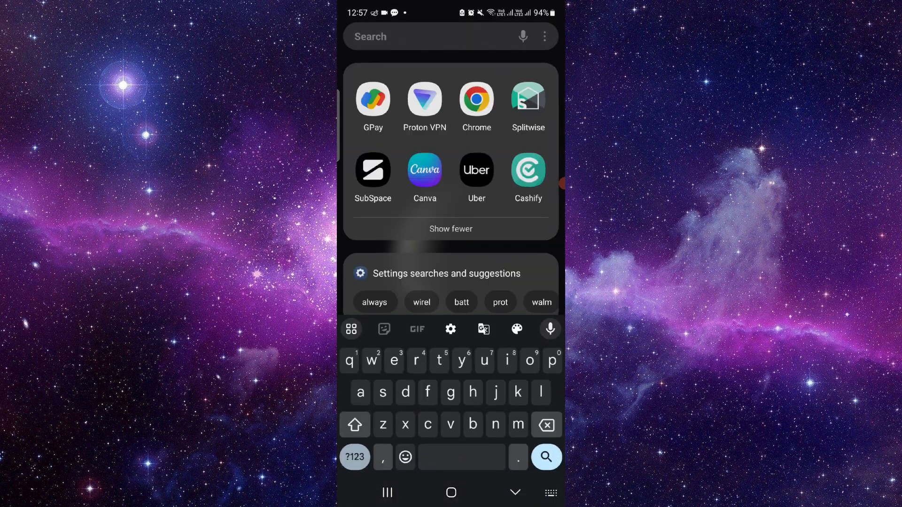
{"action": "left_click", "coordinate": [373, 99]}
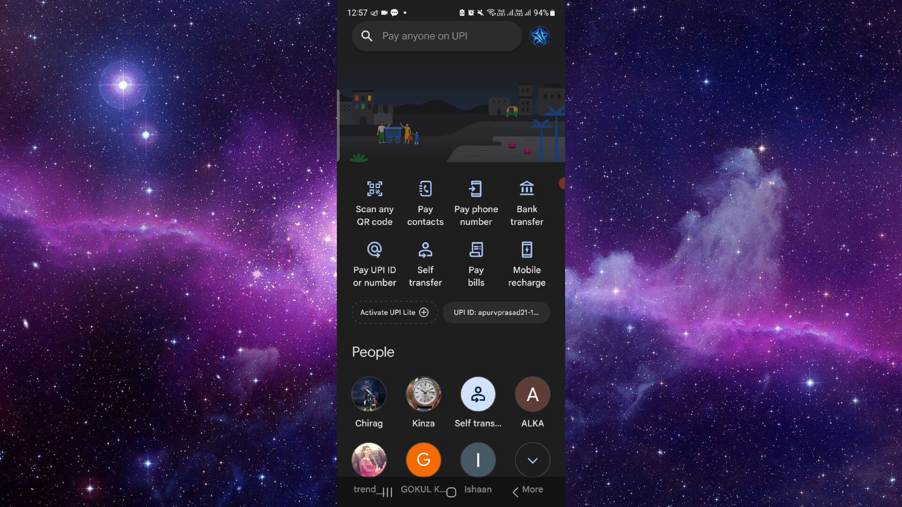
{"action": "scroll", "scroll_direction": "down", "scroll_amount": 3}
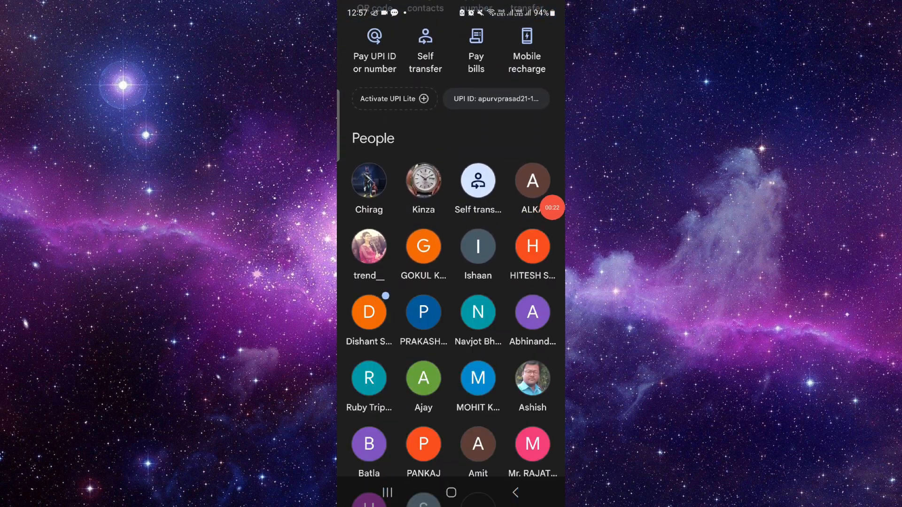
Long-press a contact, view the first contact's chat, then return to the home screen
{"action": "left_click", "coordinate": [369, 245]}
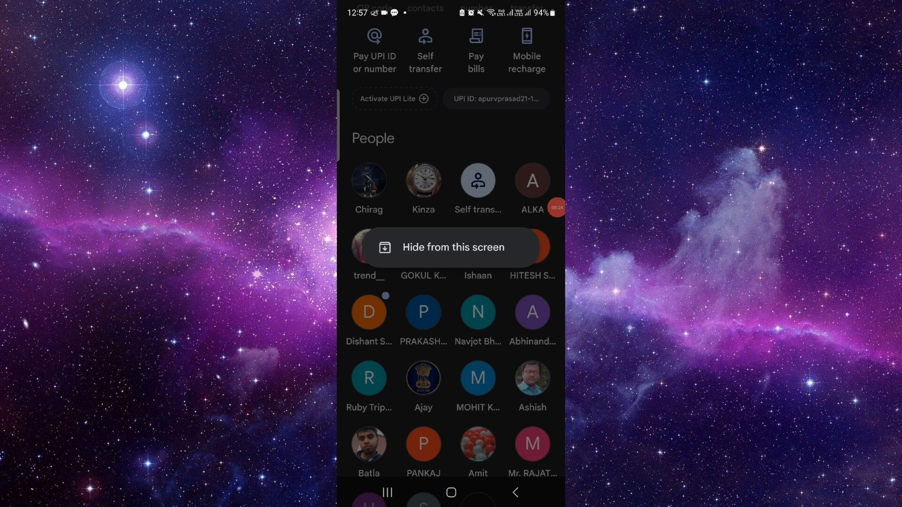
{"action": "left_click", "coordinate": [369, 179]}
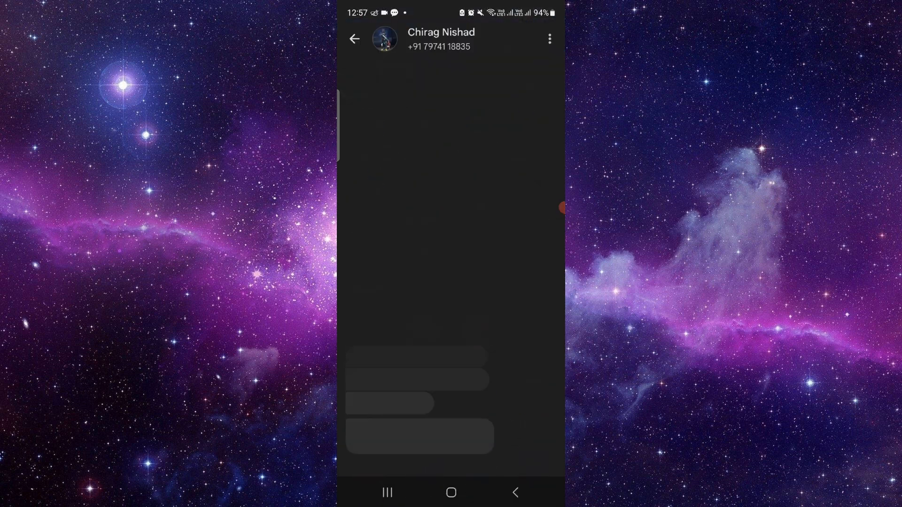
{"action": "left_click", "coordinate": [547, 39]}
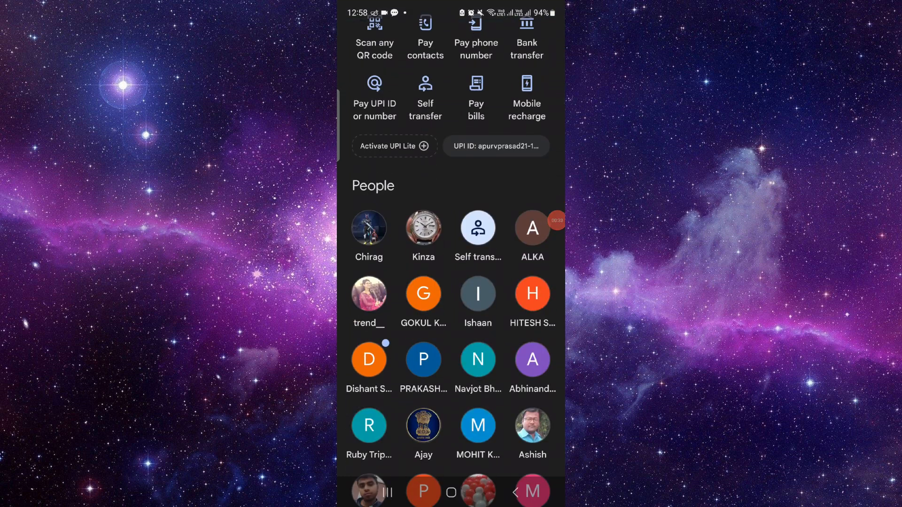
{"action": "left_click", "coordinate": [452, 492]}
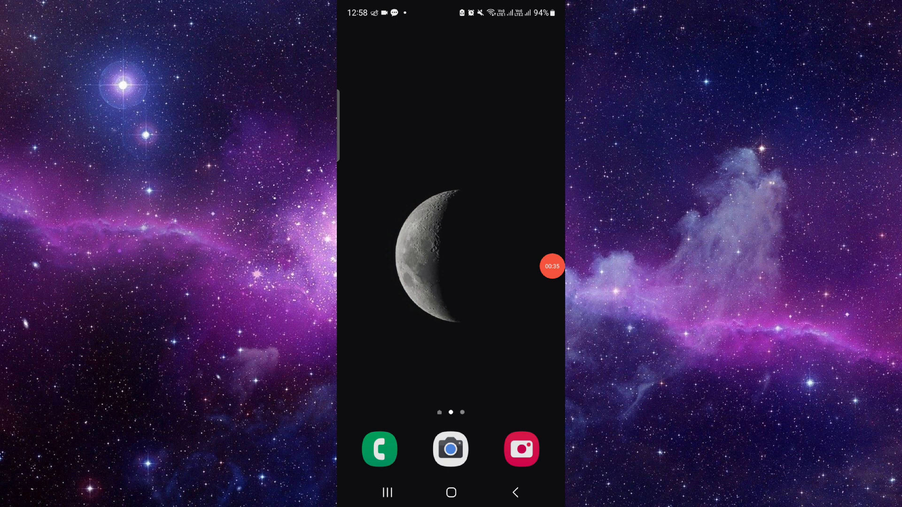